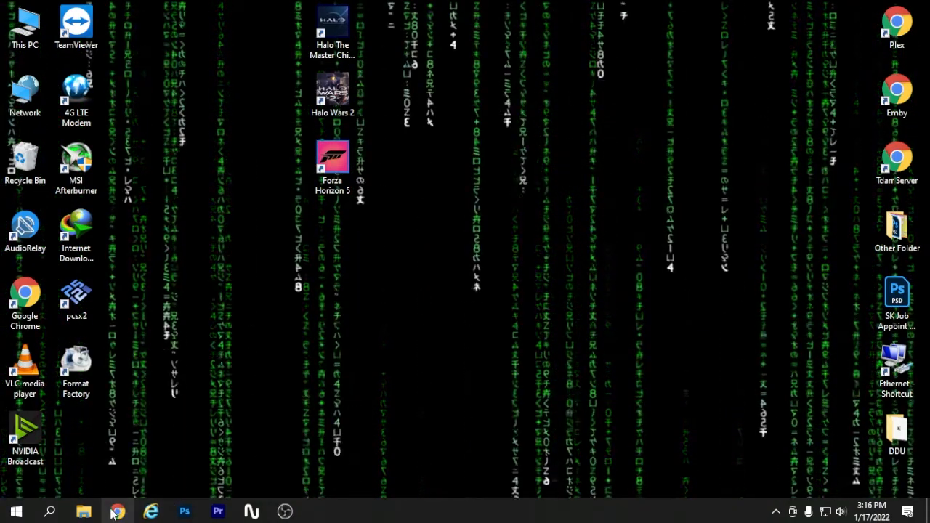
Bring up Chrome on the ventoy.net English home page showing the 1.0.64 release news.
click(117, 513)
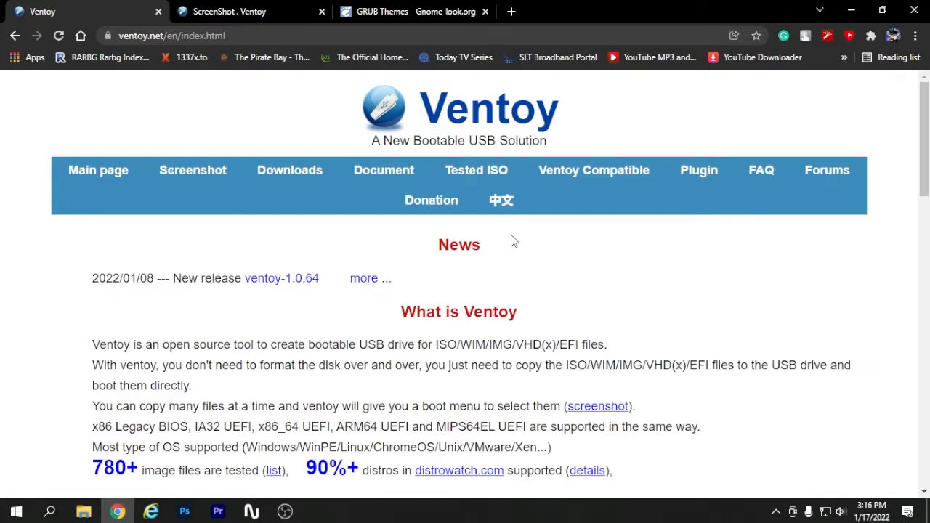
mouse_move(465, 362)
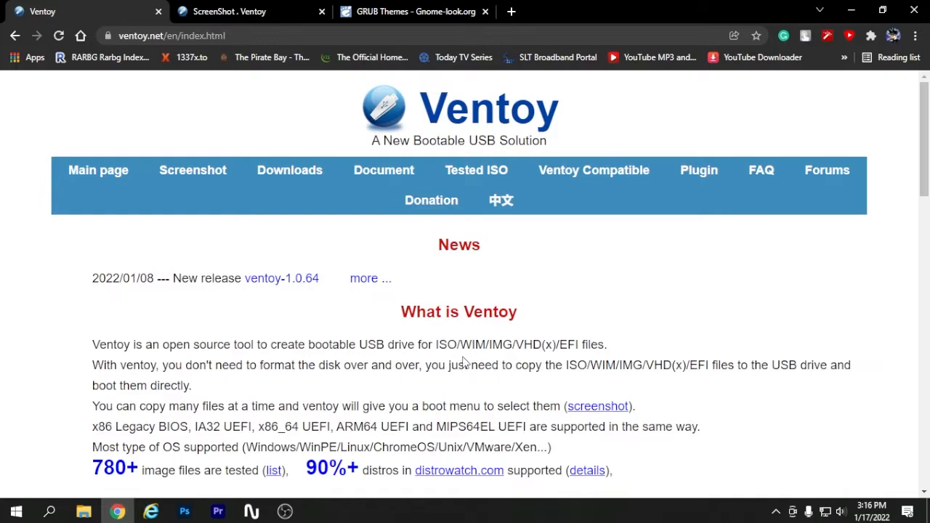
mouse_move(520, 361)
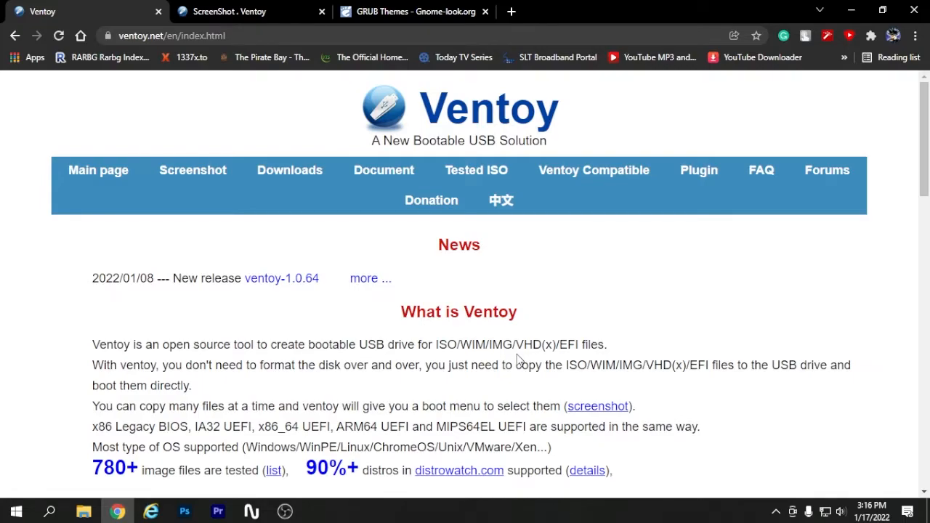
scroll(down, 3)
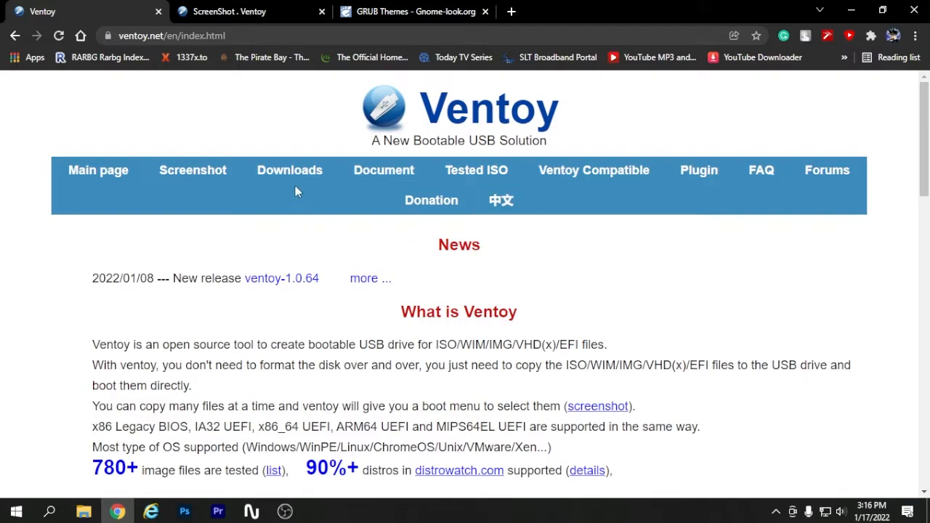
click(193, 170)
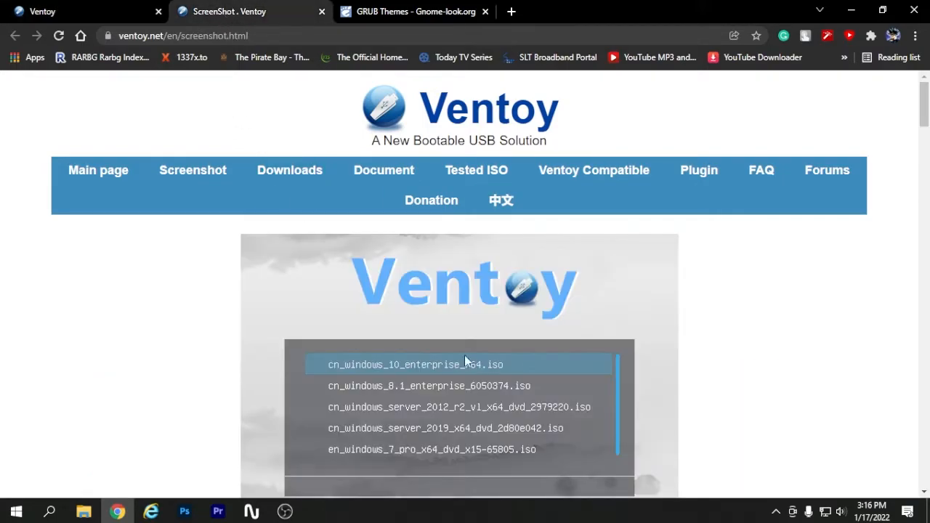
scroll(down, 3)
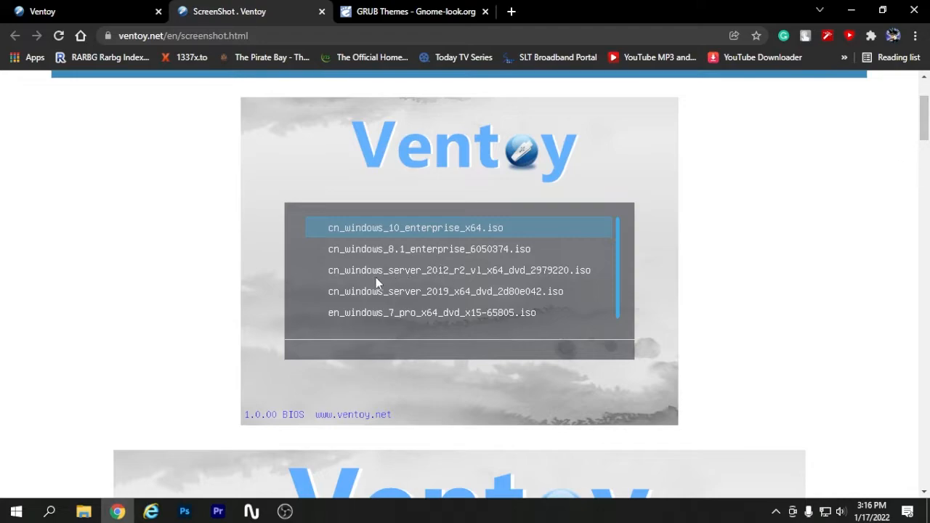
scroll(down, 3)
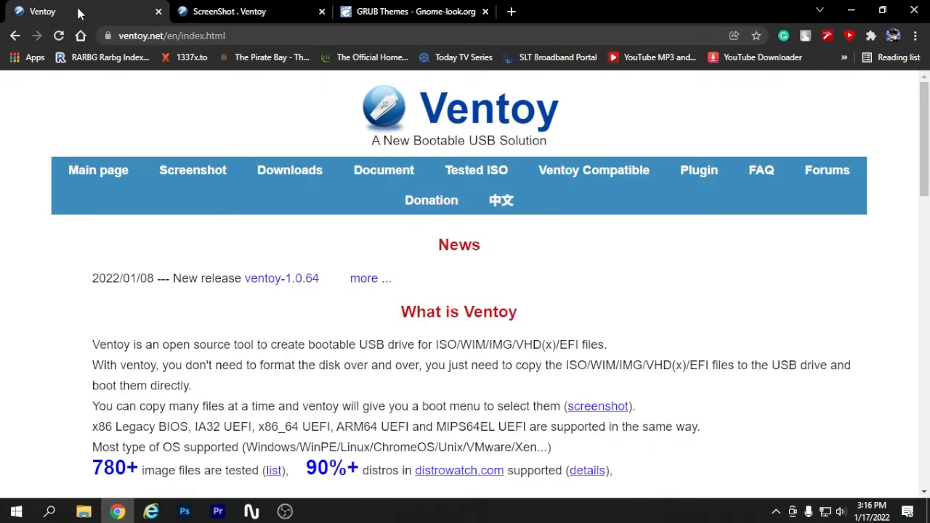
mouse_move(282, 278)
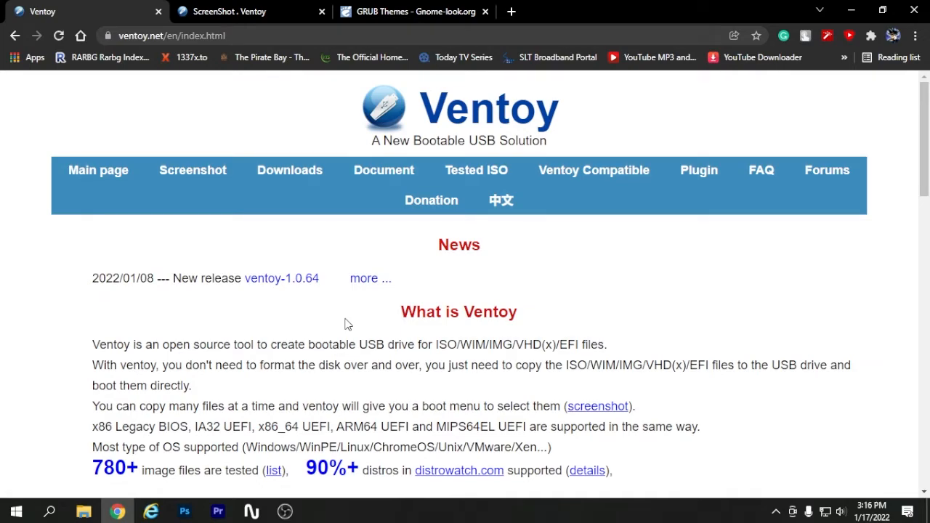
mouse_move(367, 335)
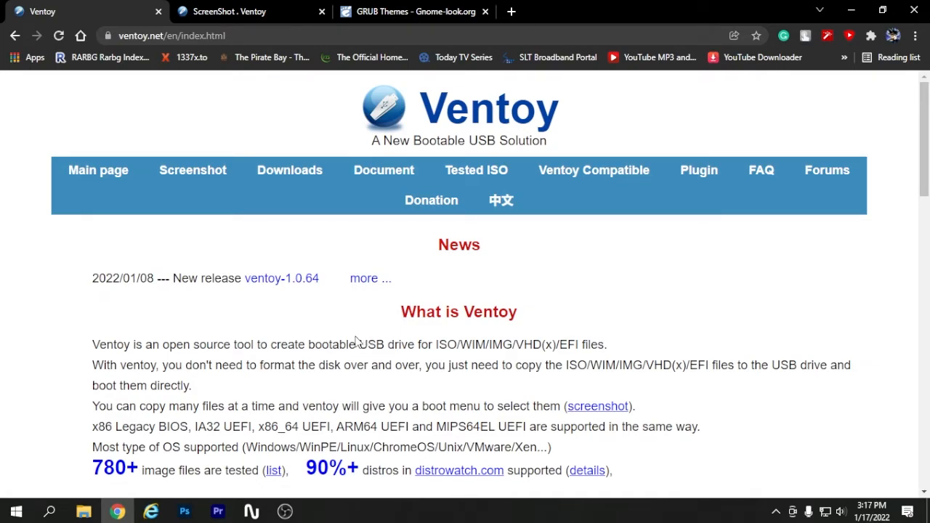
mouse_move(265, 447)
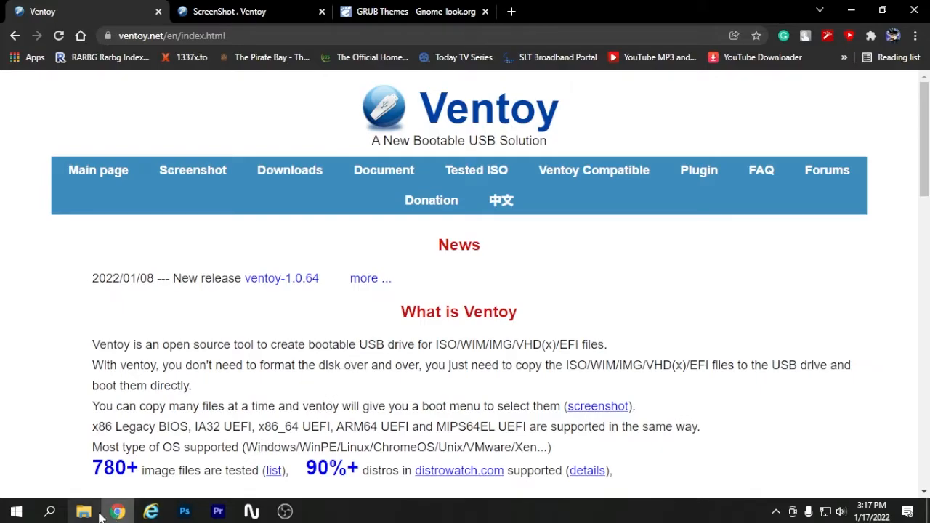
click(83, 512)
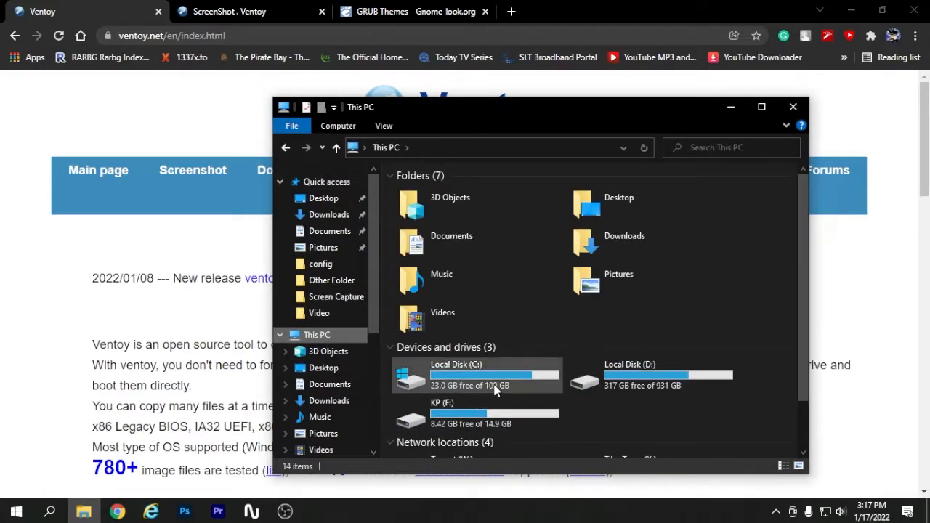
click(476, 413)
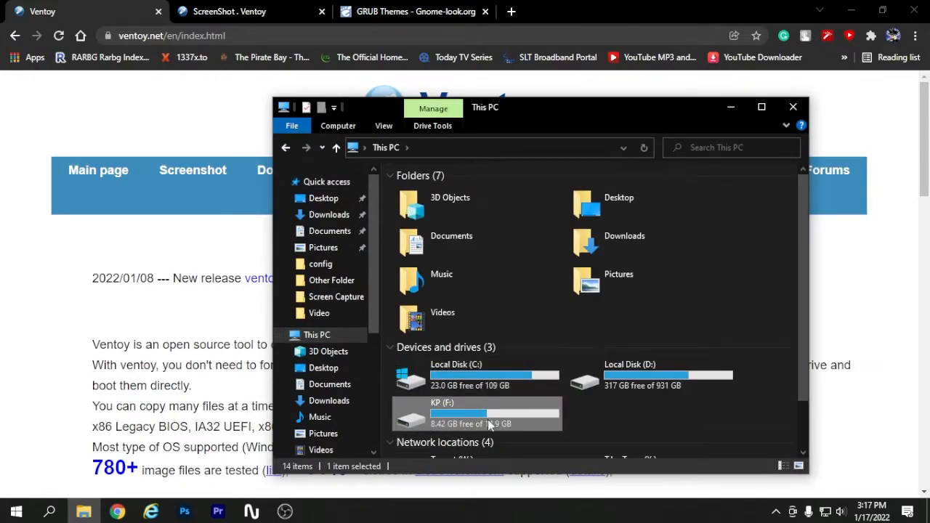
click(578, 425)
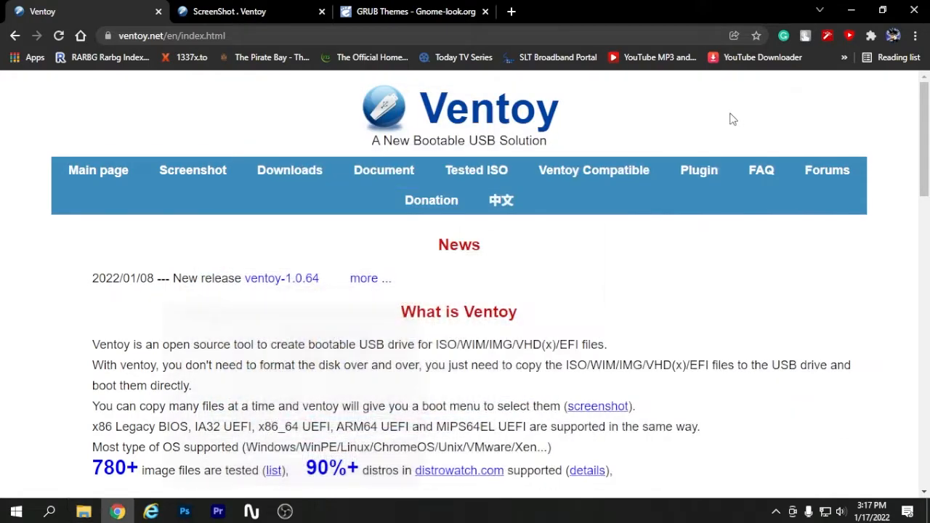
Go from ventoy.net Downloads to GitHub releases and scroll to the Ventoy 1.0.64 assets.
click(289, 170)
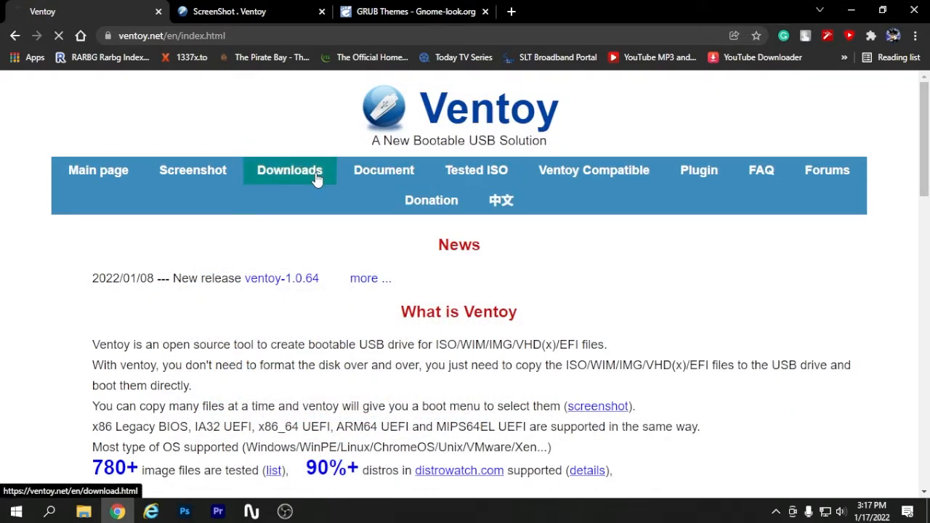
click(289, 171)
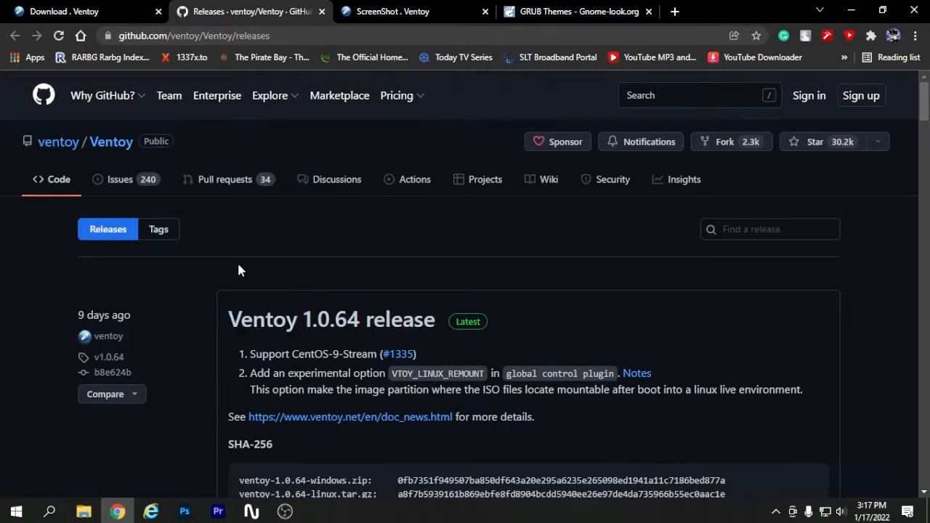
mouse_move(298, 319)
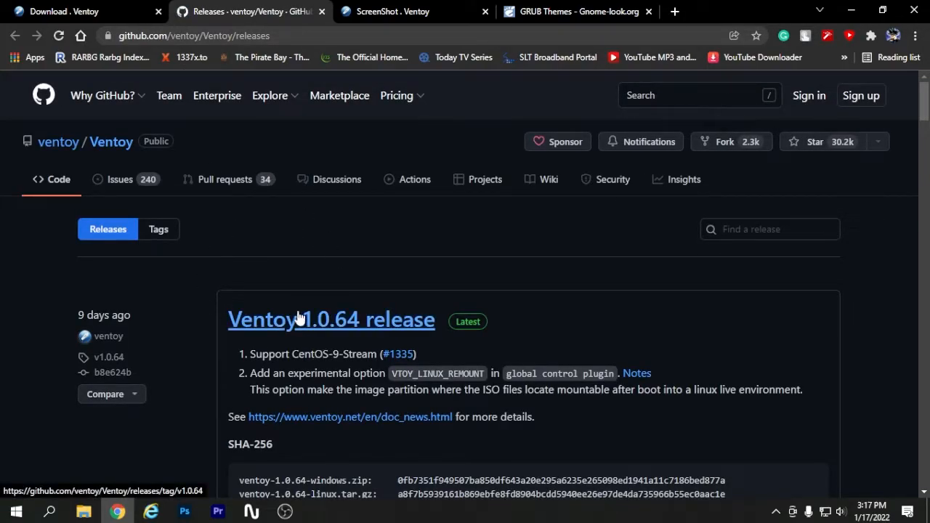
scroll(down, 3)
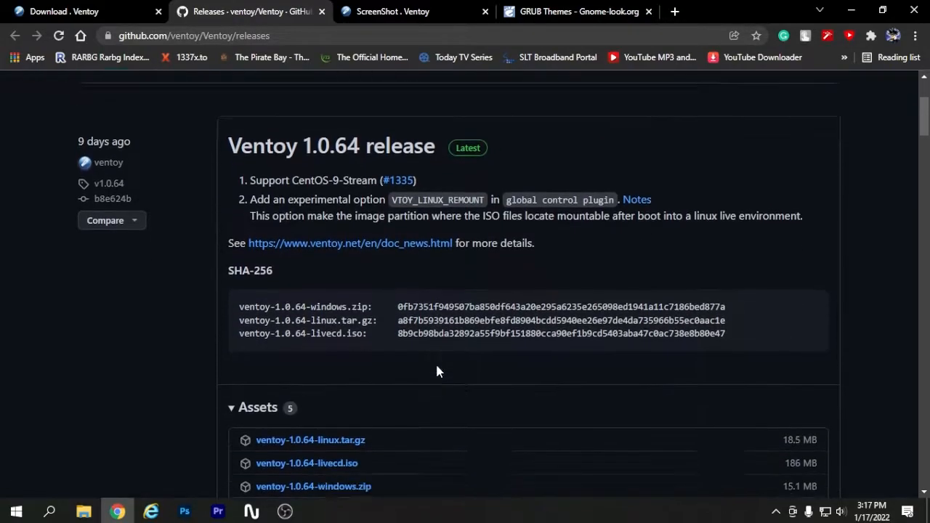
scroll(down, 3)
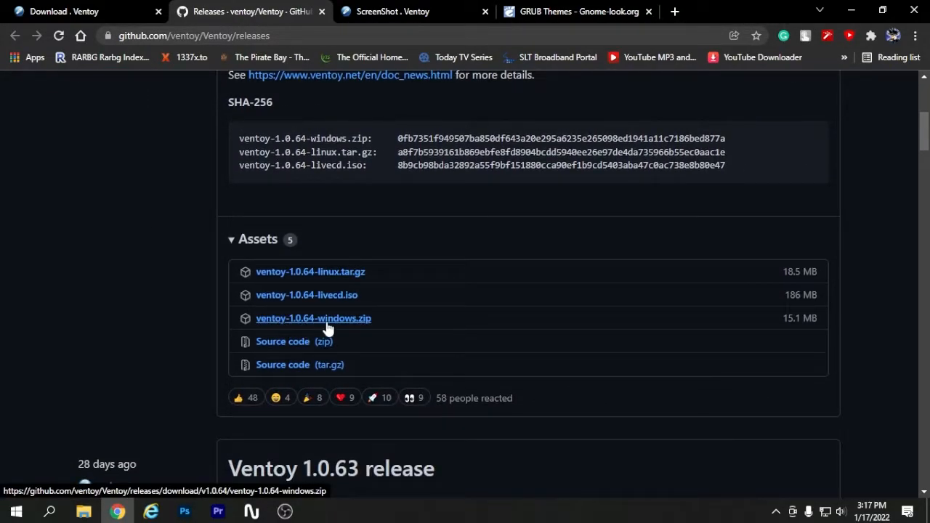
mouse_move(341, 326)
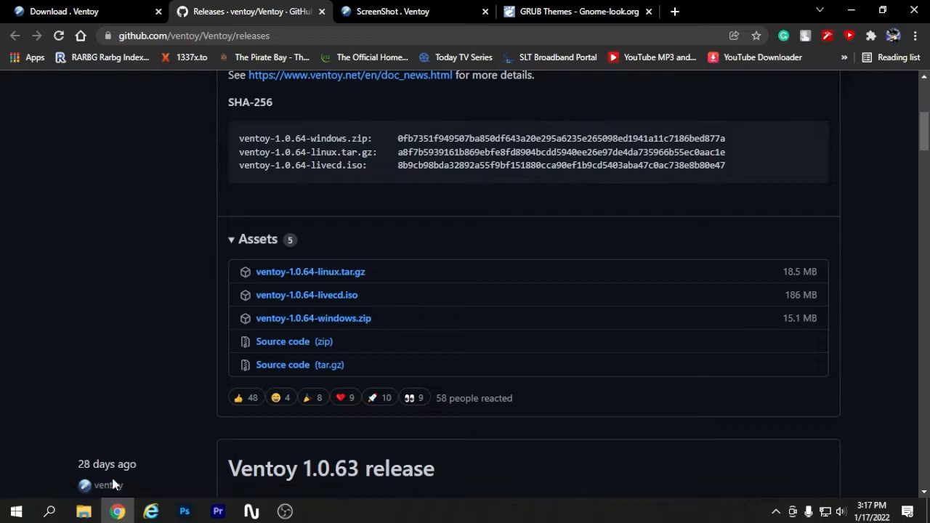
Open ventoy-1.0.64-windows.zip from Downloads in 7-Zip File Manager.
click(84, 512)
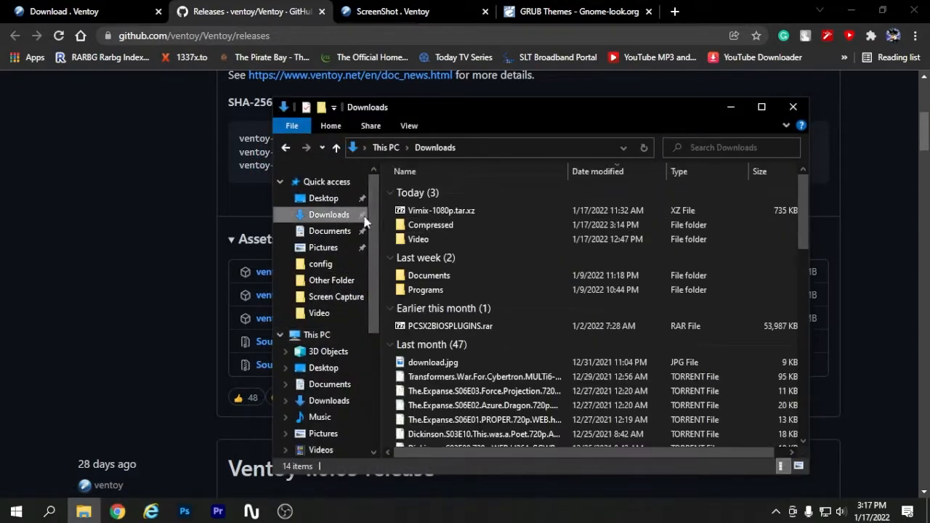
double_click(430, 225)
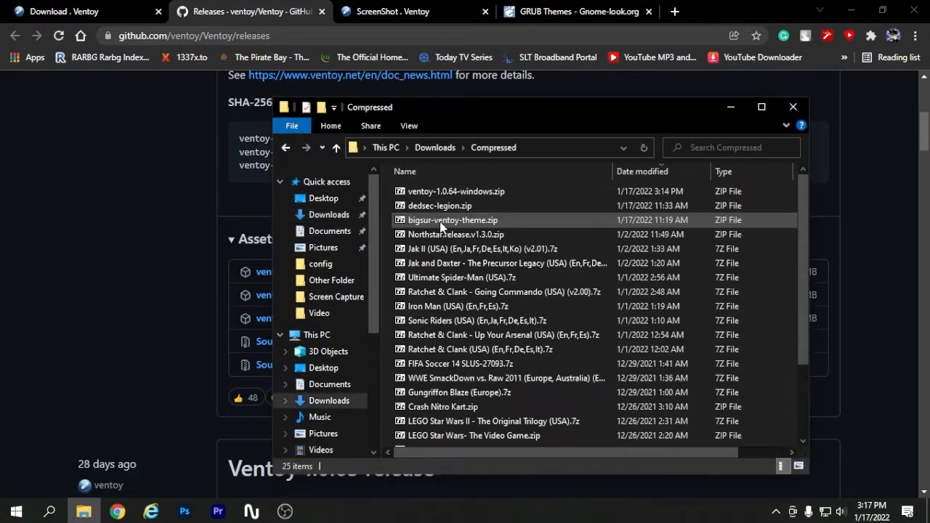
click(456, 191)
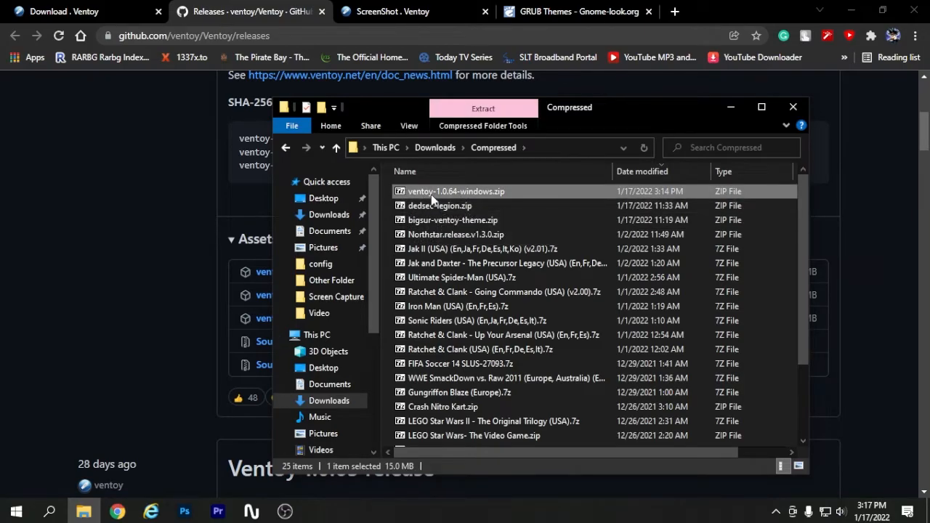
double_click(456, 191)
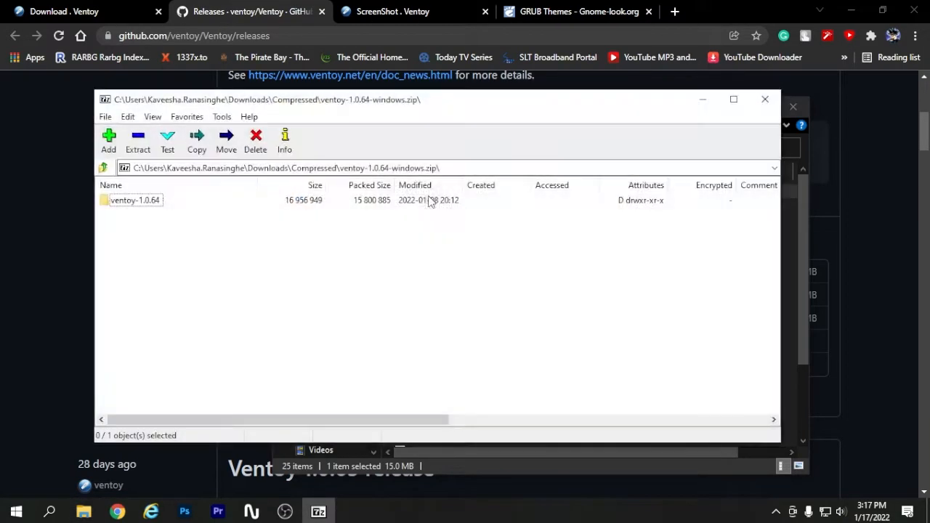
Copy the ventoy-1.0.64 folder out of the archive to the Desktop.
click(134, 200)
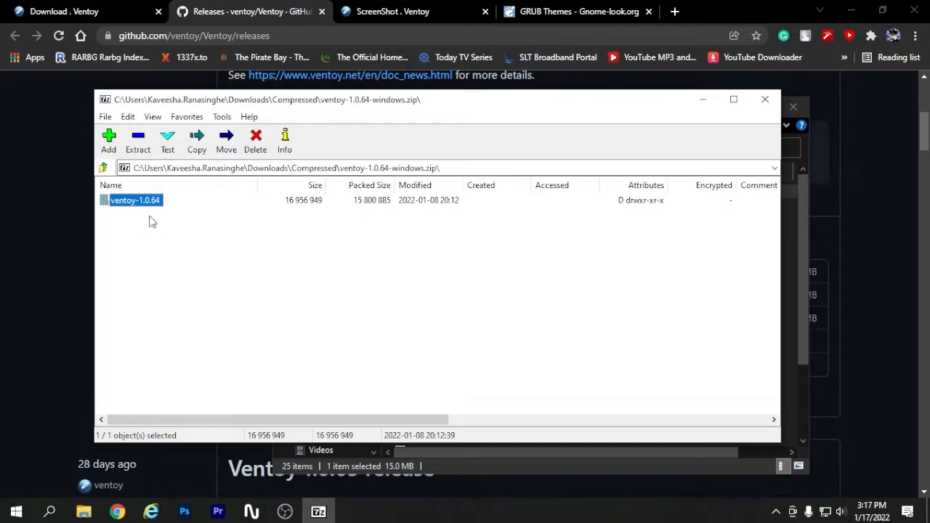
mouse_move(169, 241)
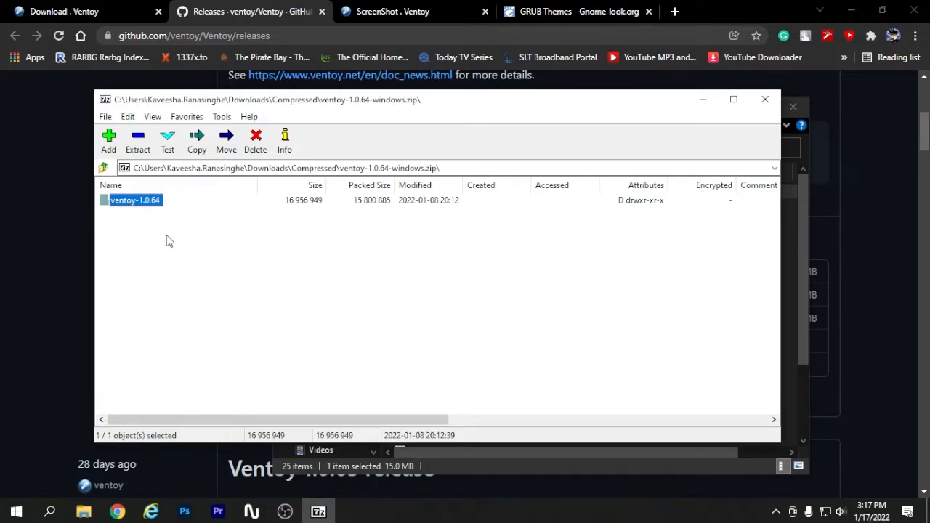
click(196, 142)
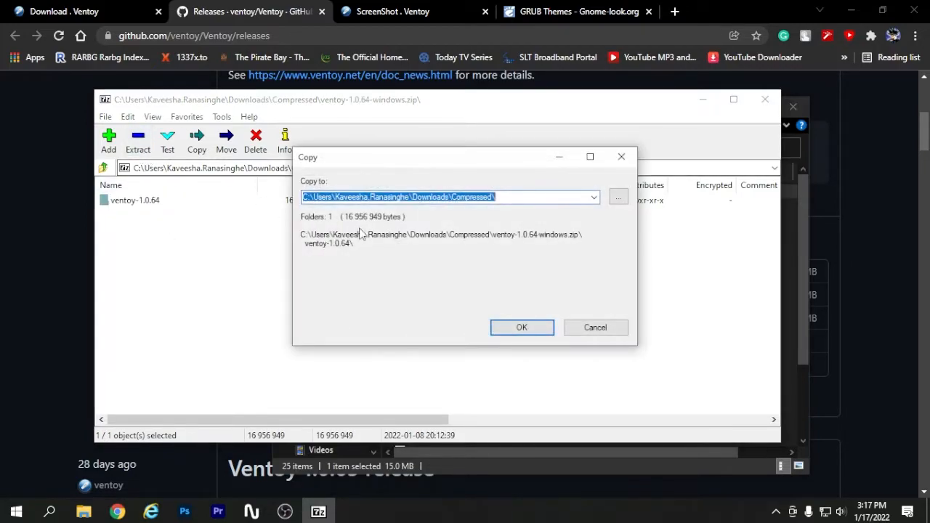
click(617, 197)
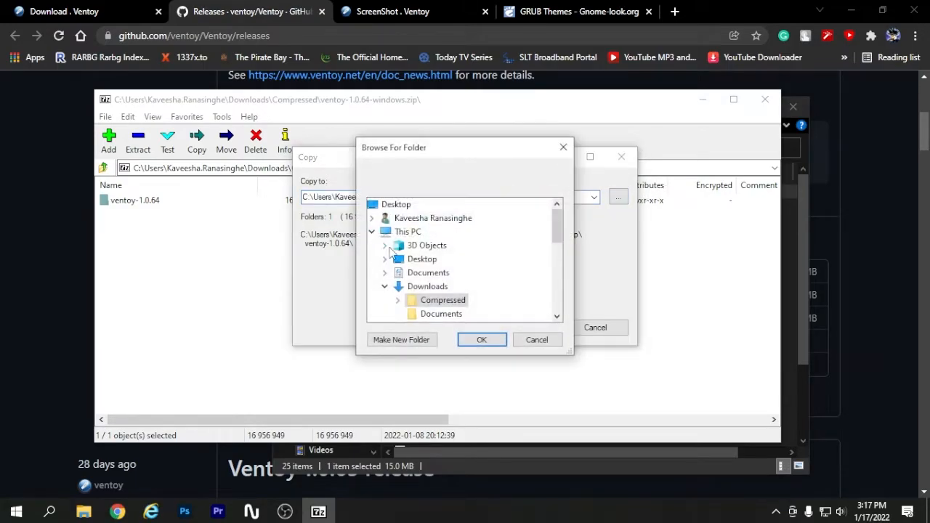
click(481, 340)
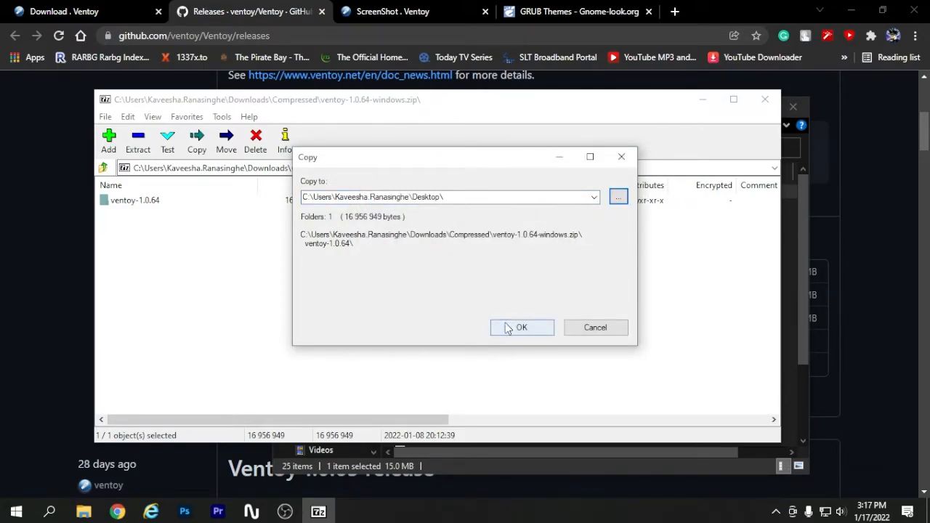
click(521, 327)
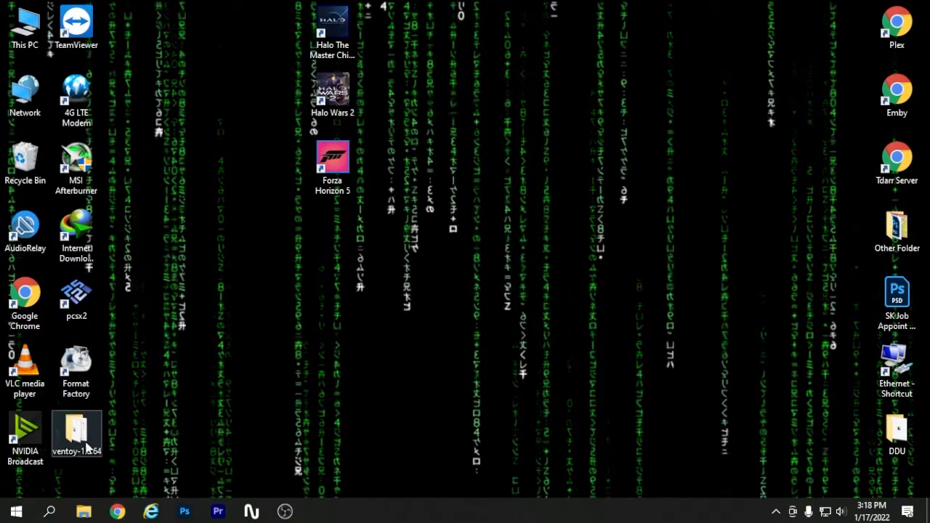
Move the ventoy-1.0.64 folder on the desktop and open it.
drag(77, 429, 332, 229)
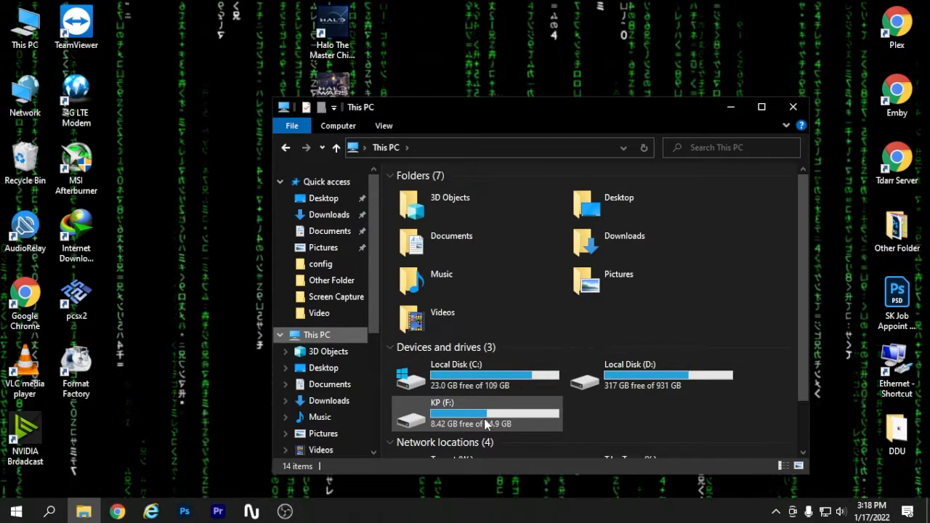
click(793, 107)
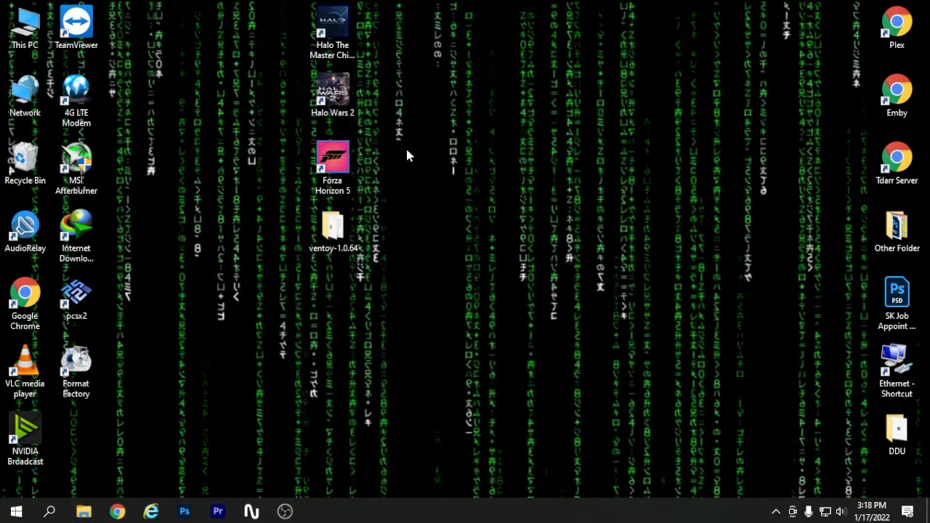
double_click(332, 229)
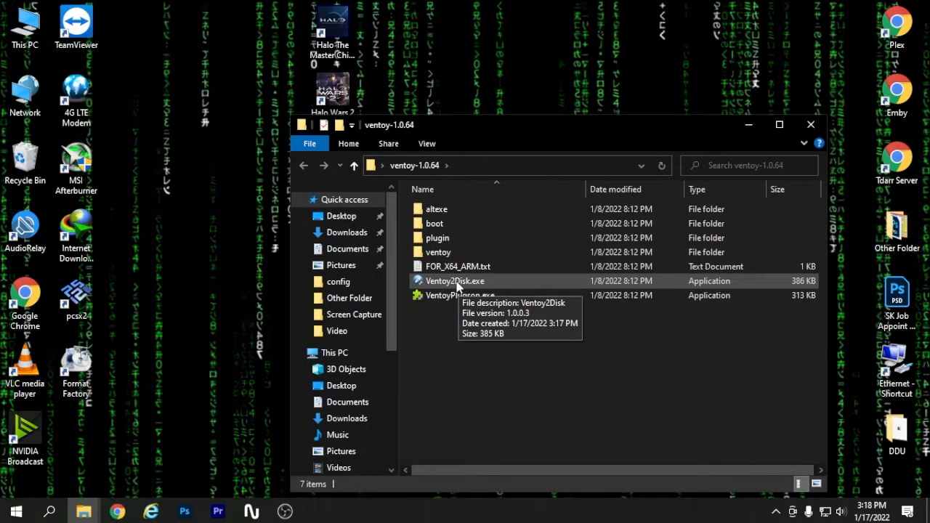
Launch Ventoy2Disk.exe and confirm the 16 GB TOSHIBA USB drive as the device.
click(455, 281)
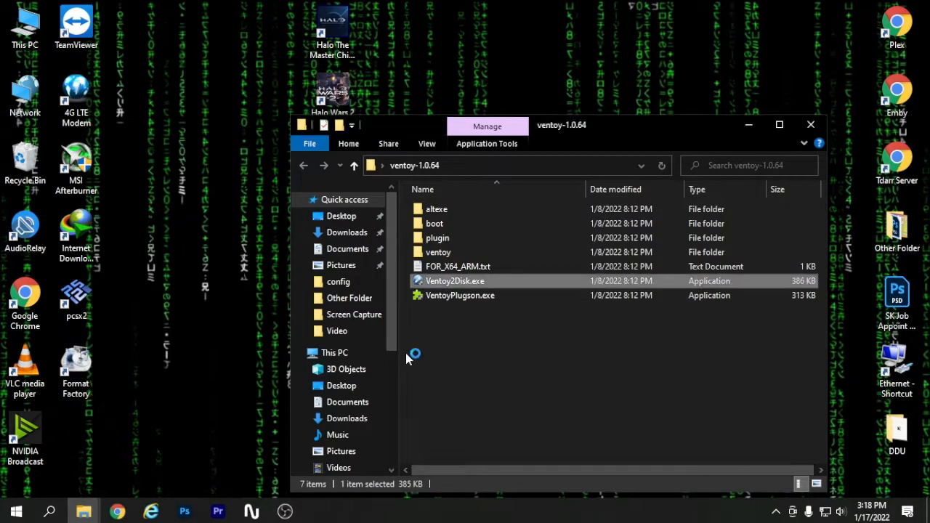
double_click(455, 281)
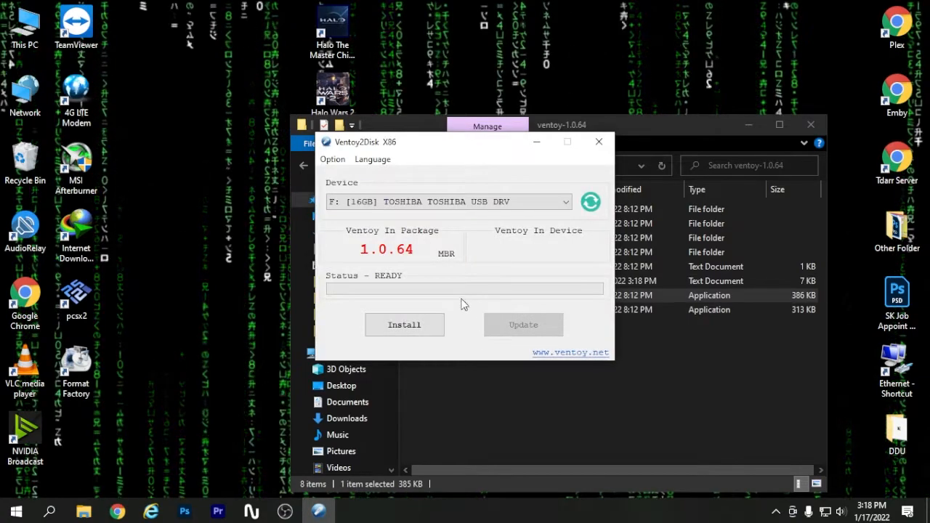
click(566, 201)
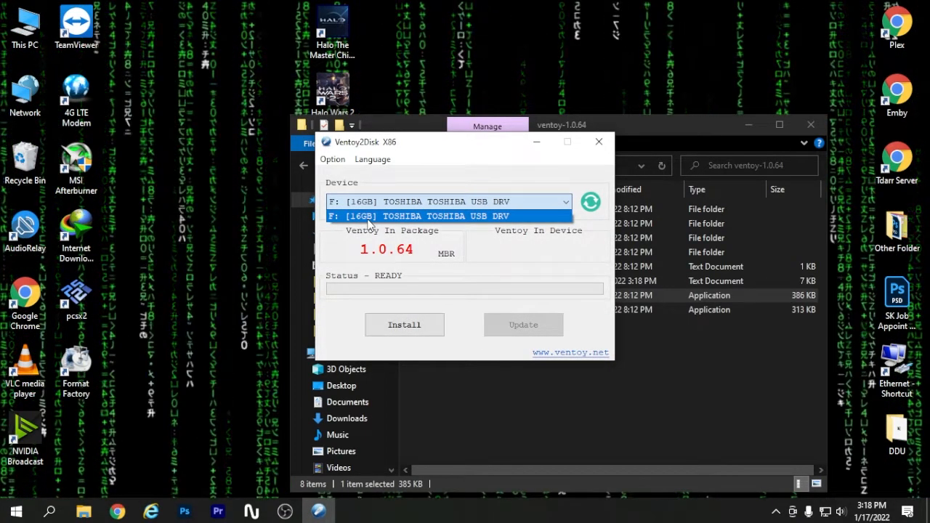
click(448, 215)
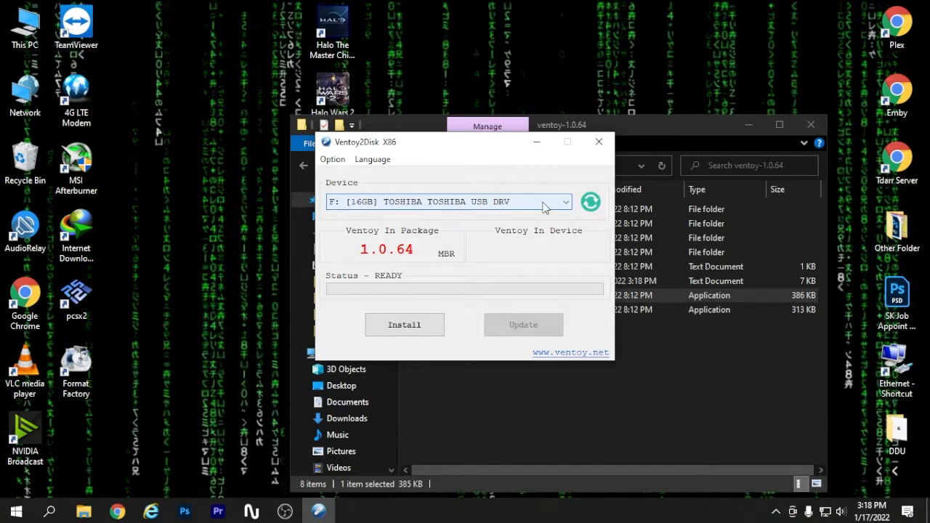
click(566, 202)
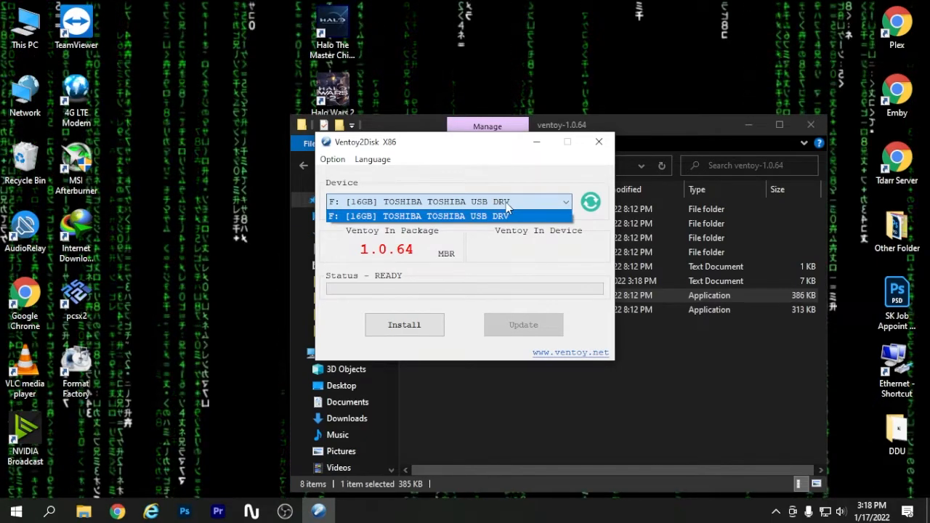
click(447, 216)
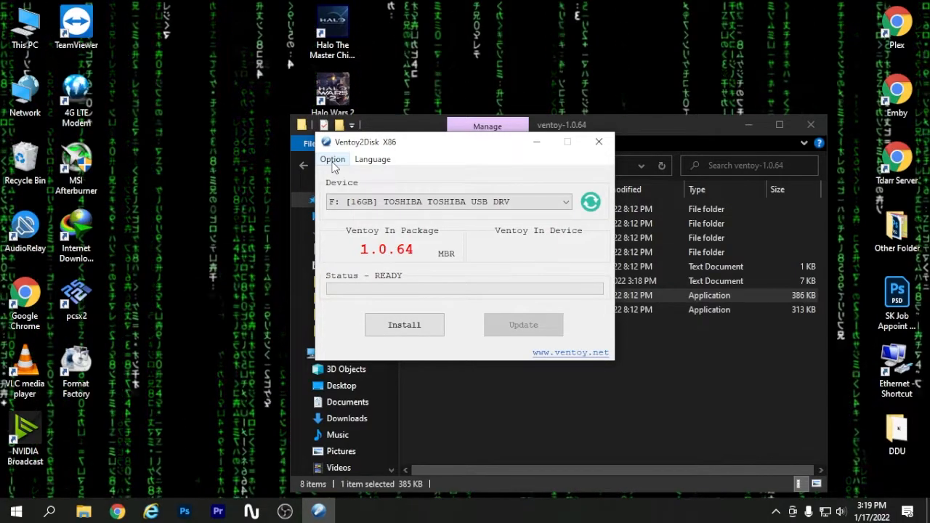
Enable Secure Boot Support and set the partition style to GPT in Ventoy's Option menu.
click(333, 159)
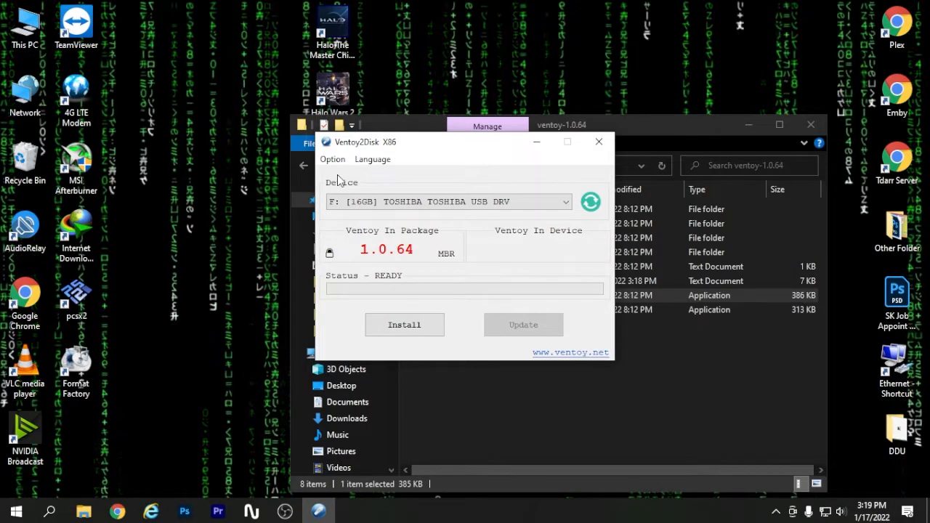
click(333, 159)
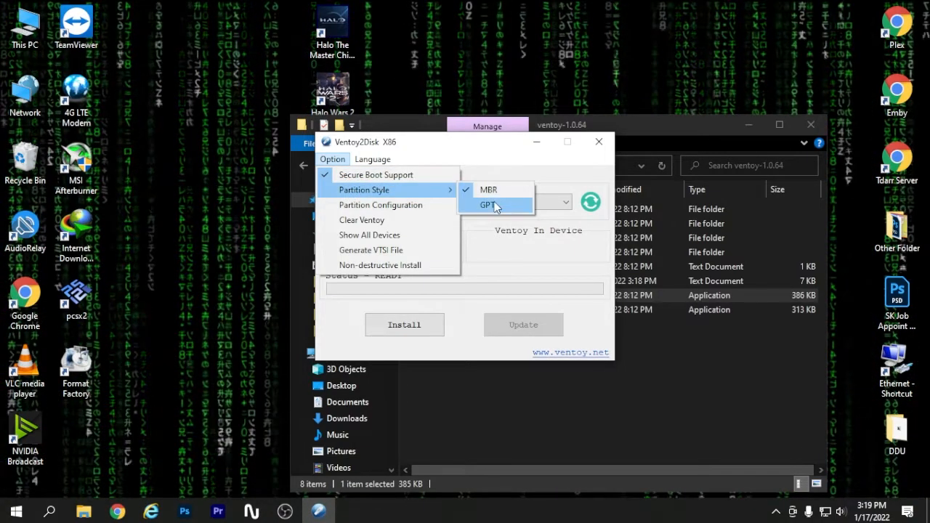
click(488, 205)
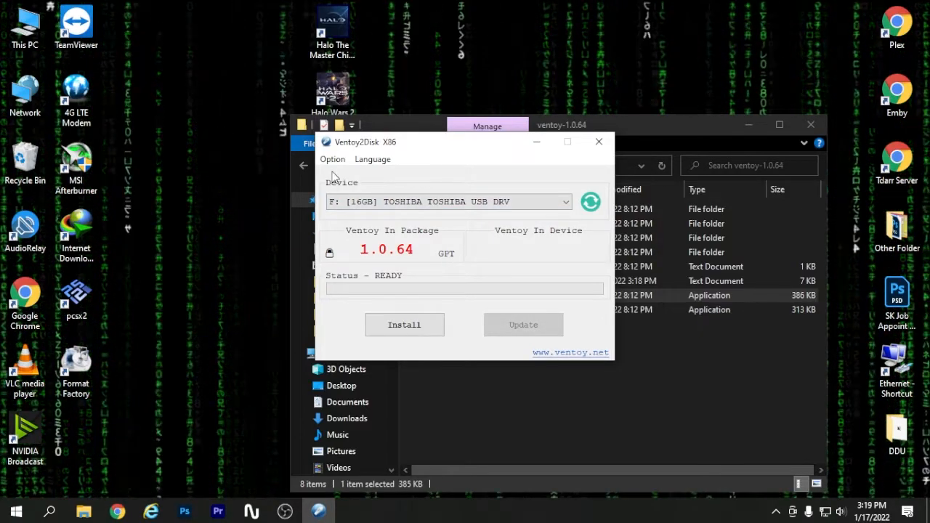
click(332, 160)
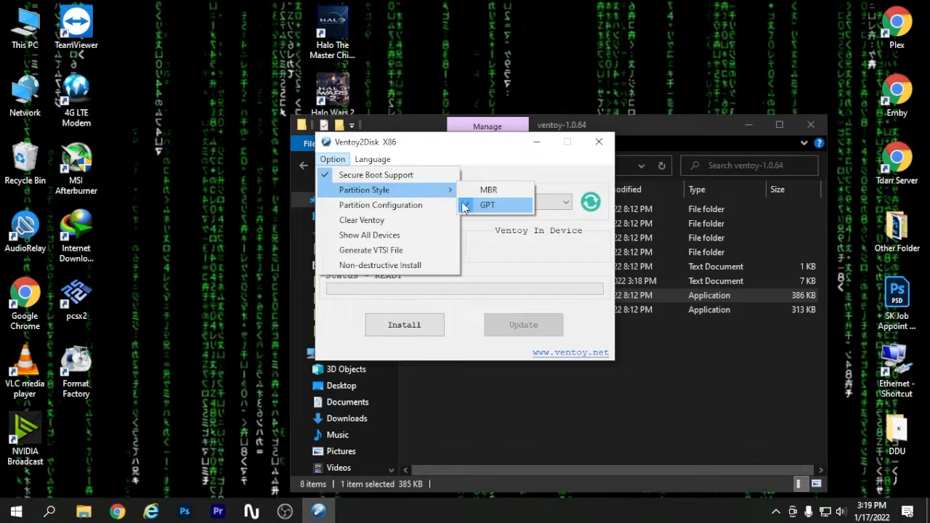
click(488, 204)
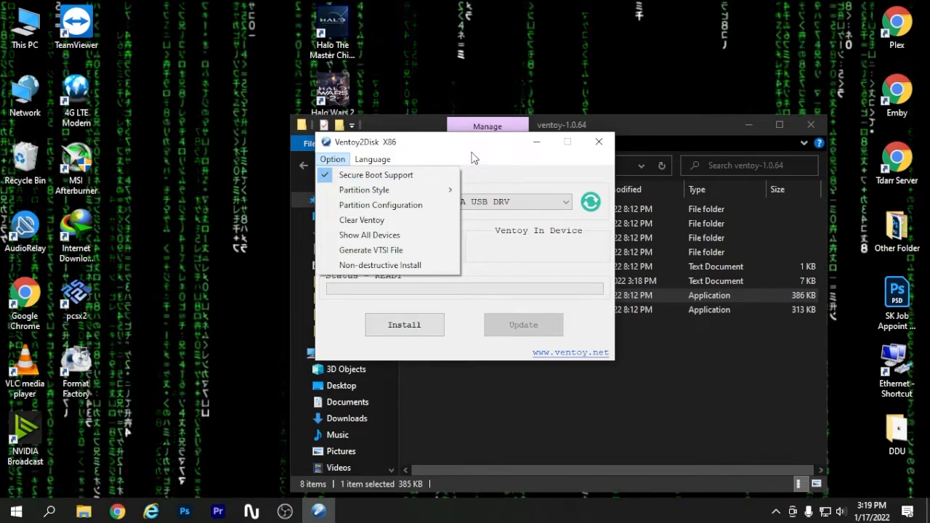
click(332, 159)
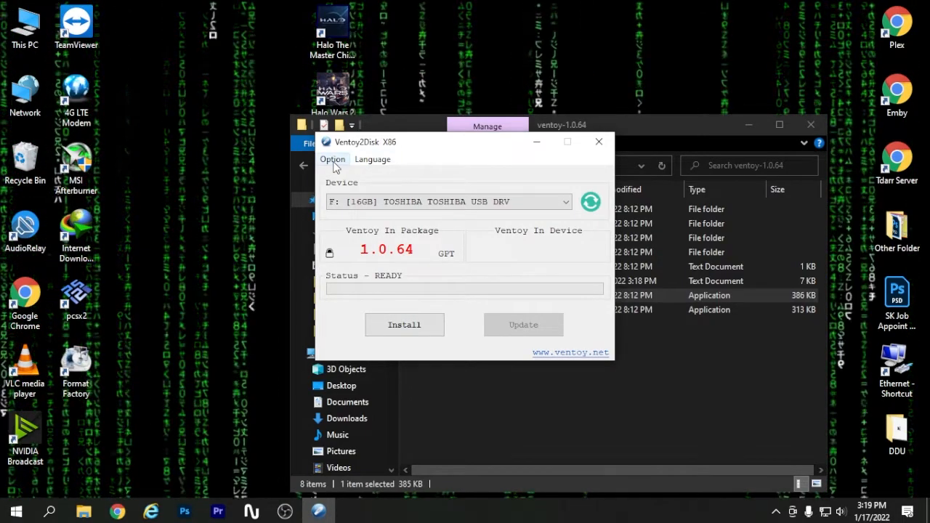
click(332, 159)
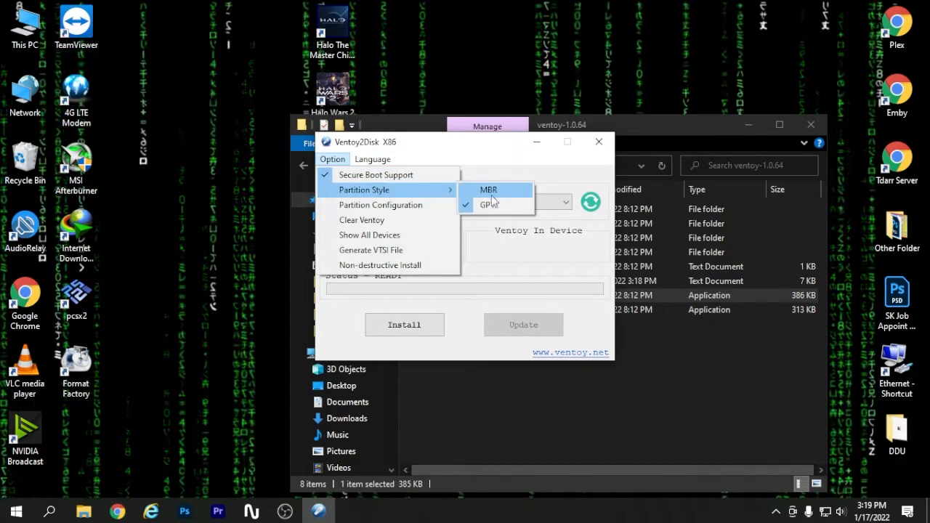
click(490, 204)
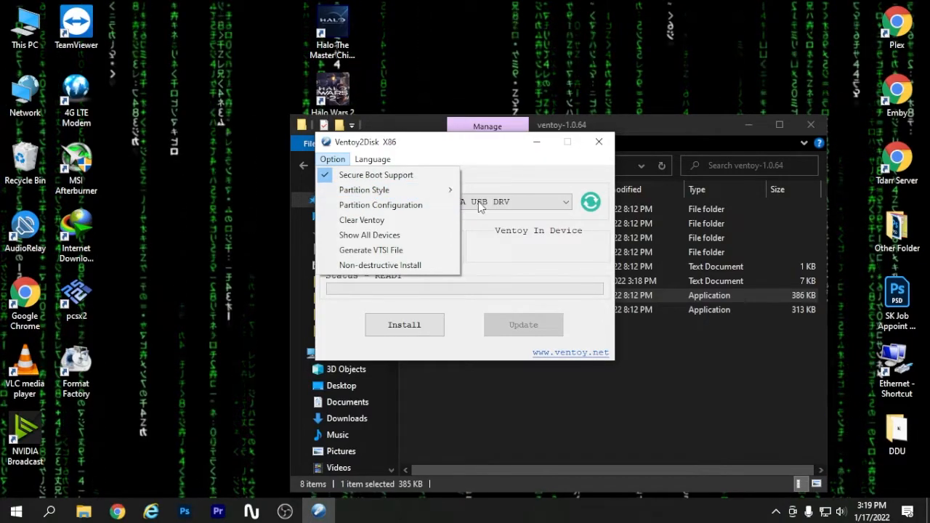
mouse_move(483, 182)
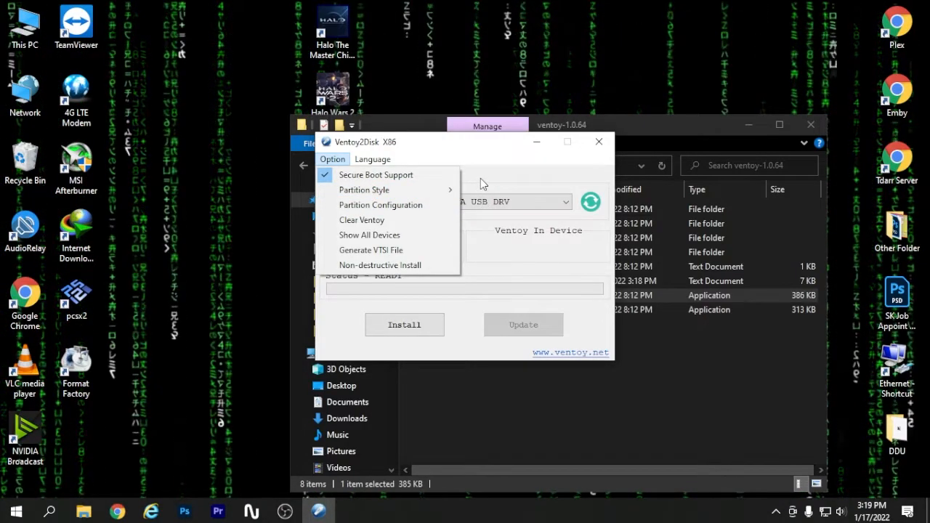
mouse_move(375, 175)
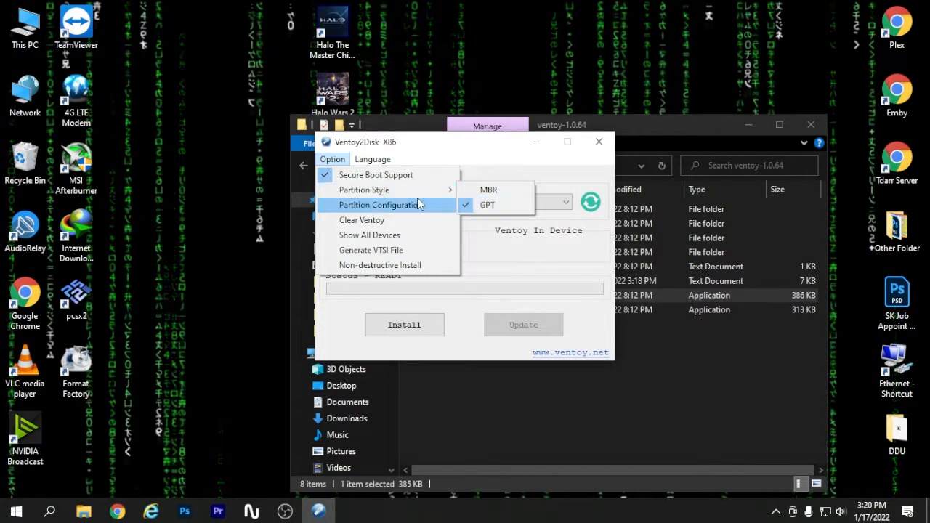
click(476, 158)
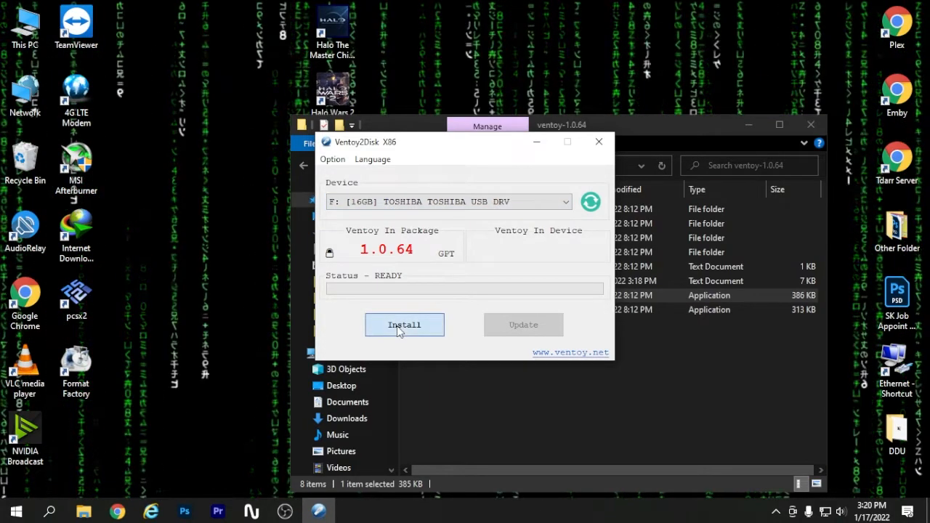
Install Ventoy on the Toshiba drive, accepting both data-erase warnings.
click(404, 325)
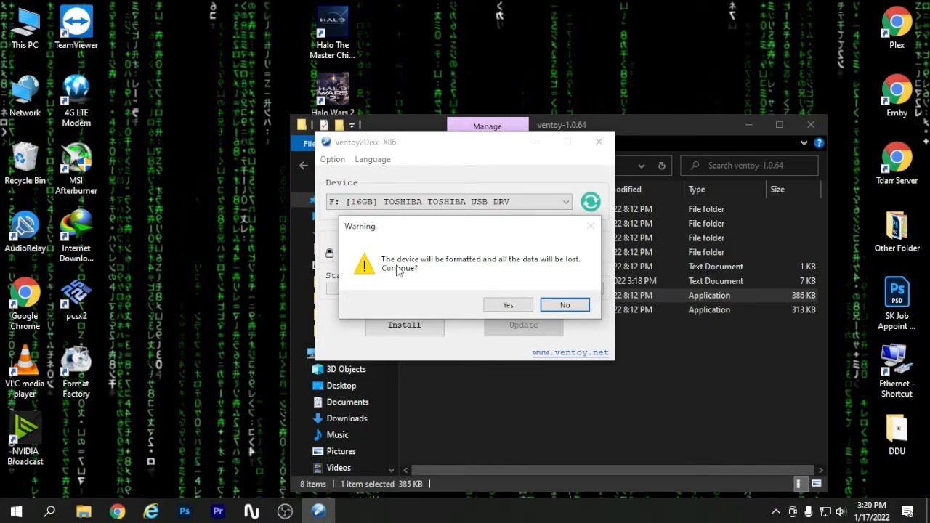
mouse_move(481, 272)
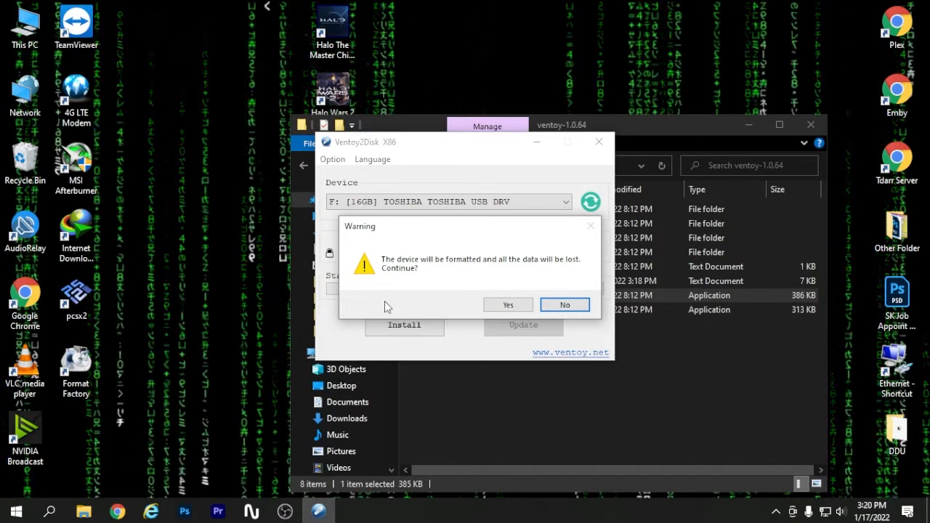
mouse_move(633, 447)
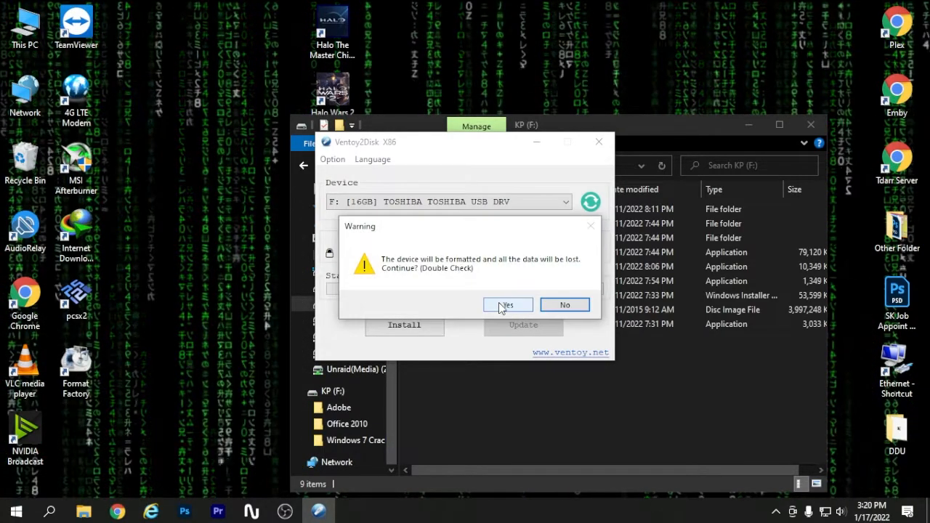
mouse_move(430, 296)
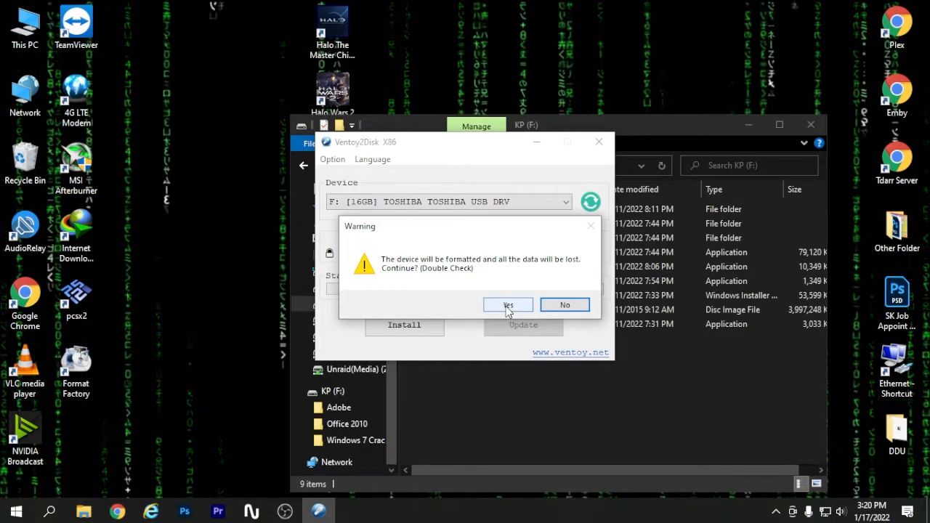
click(508, 305)
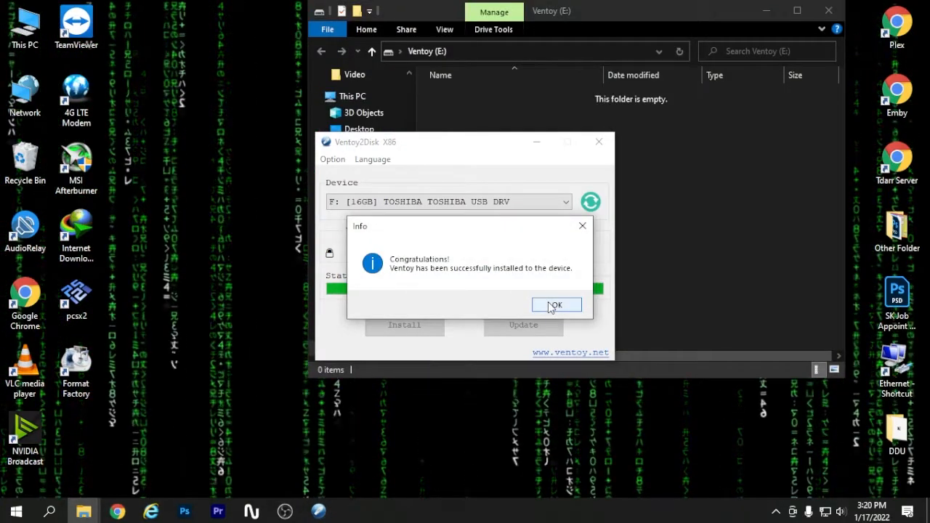
Dismiss the Congratulations dialog once Ventoy 1.0.64 GPT is on the device.
click(556, 305)
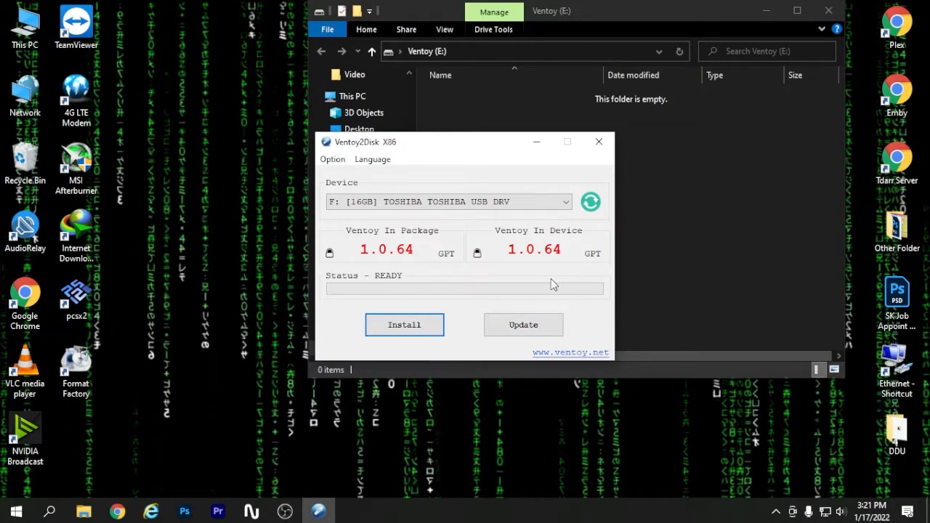
mouse_move(636, 215)
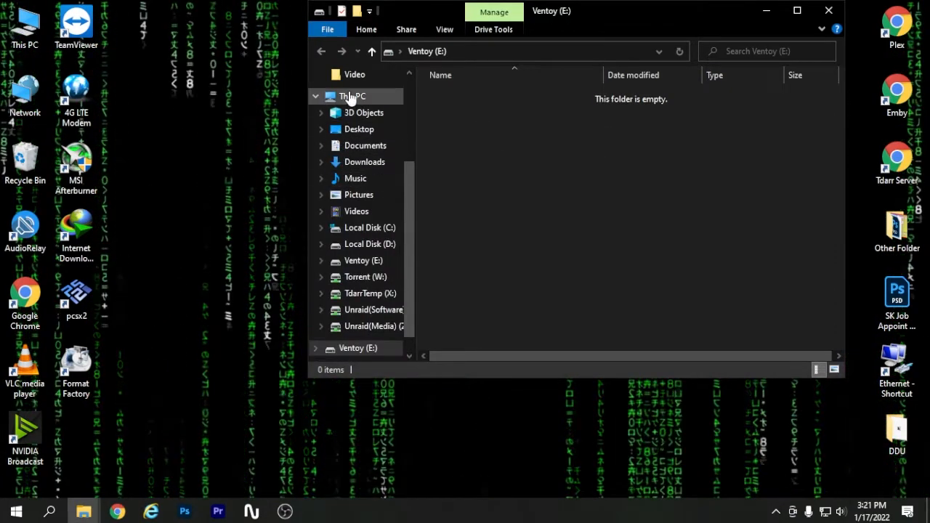
Show This PC listing the Ventoy (E:) drive, then open Computer Management.
click(351, 96)
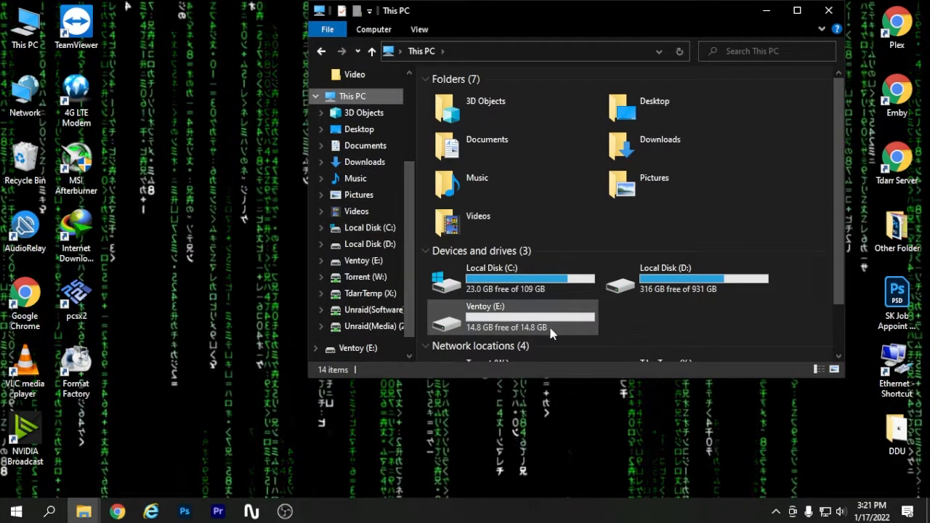
click(373, 29)
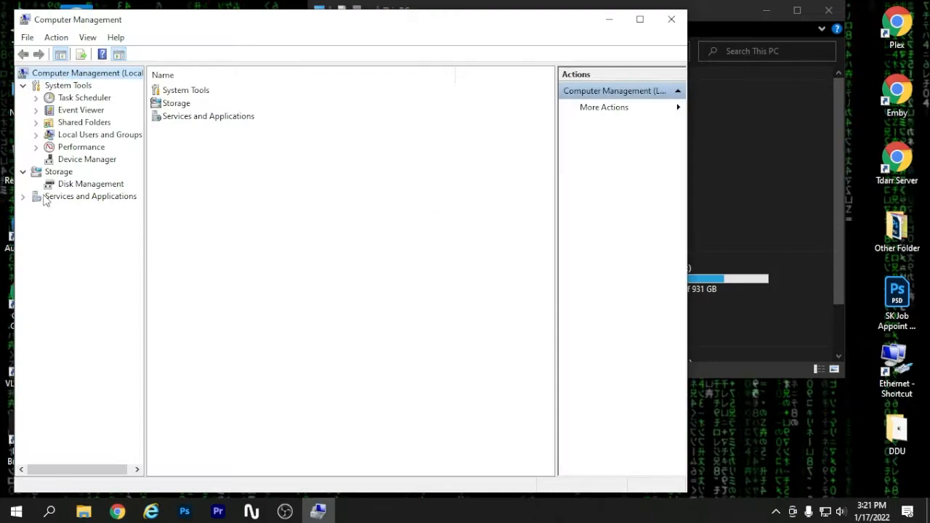
View Disk Management's USB disk with its Ventoy exFAT and 32 MB VTOYEFI partitions.
click(90, 184)
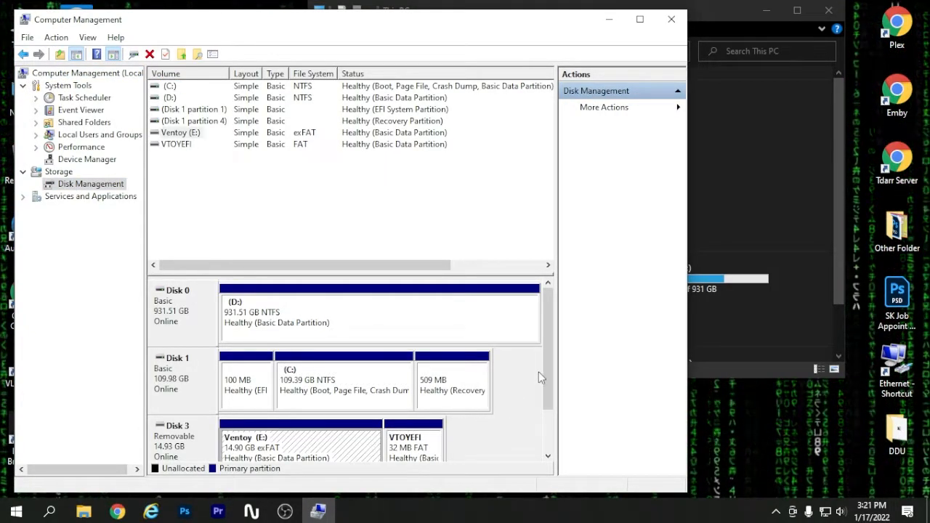
scroll(down, 3)
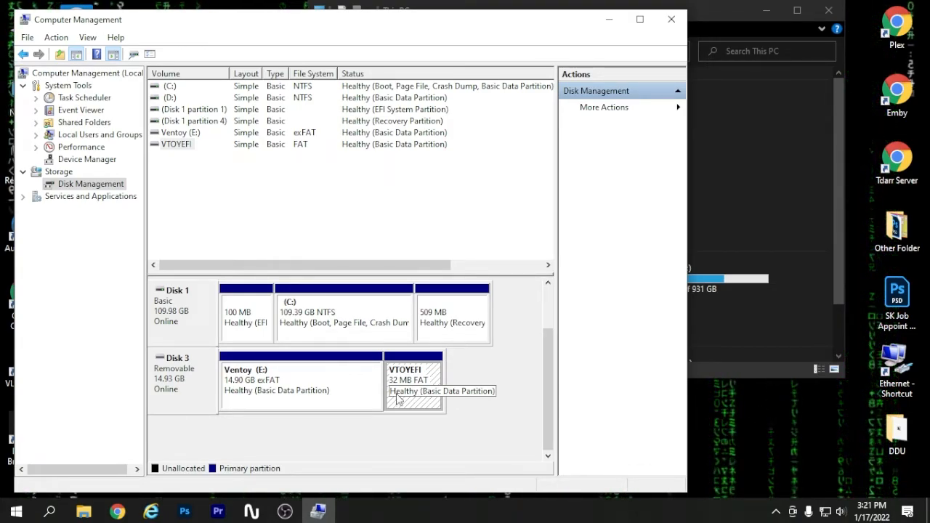
click(300, 382)
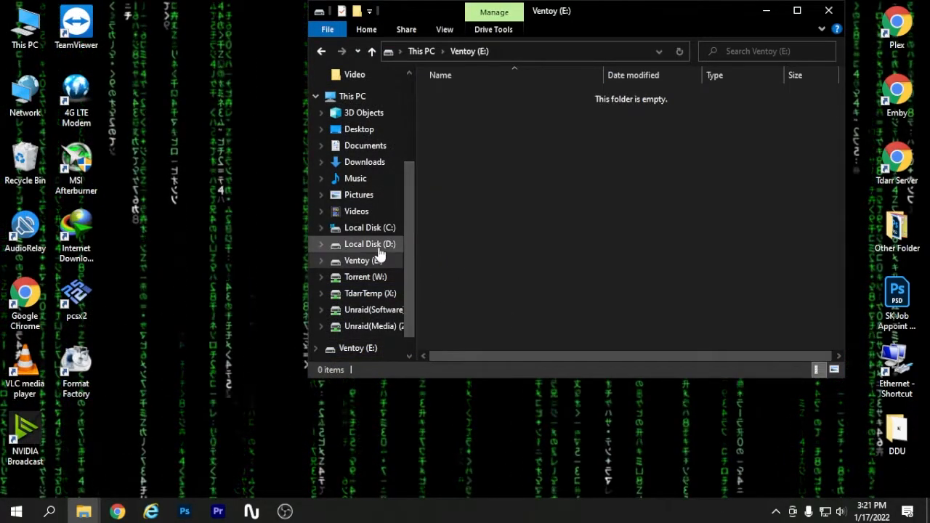
Select Windows 10 (2020 October).iso in D:\OS, then switch to the empty Ventoy (E:) drive.
click(369, 244)
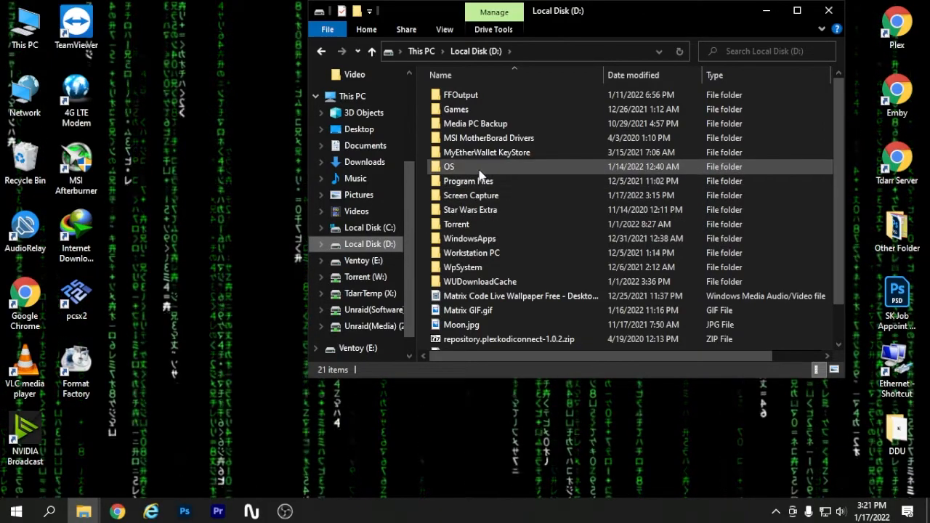
double_click(448, 167)
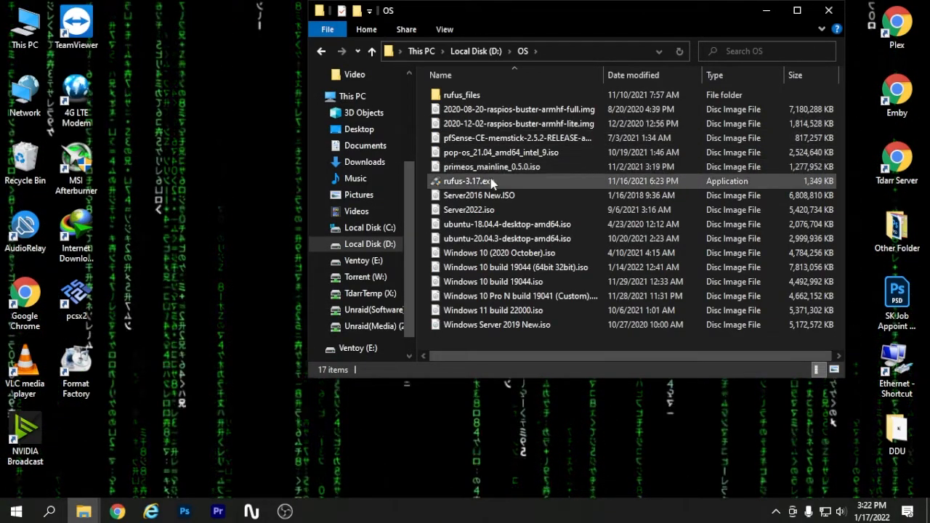
click(500, 252)
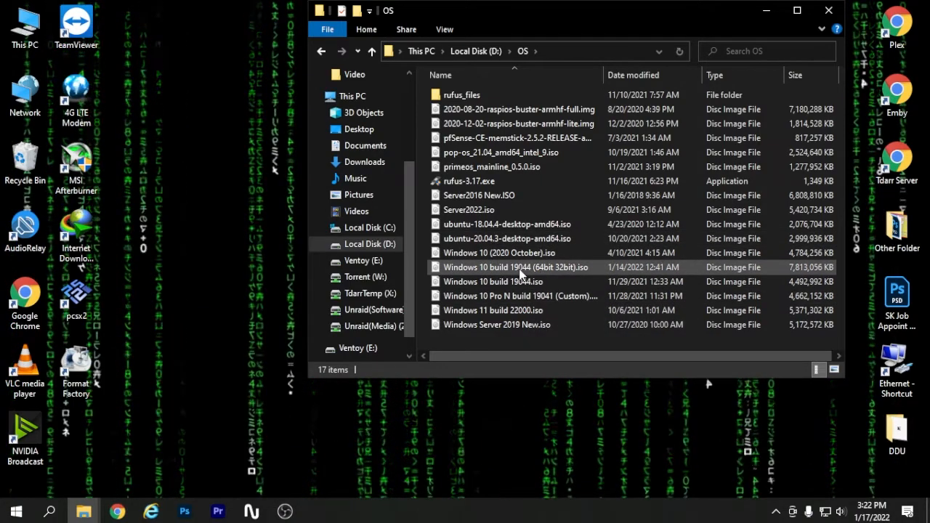
click(500, 252)
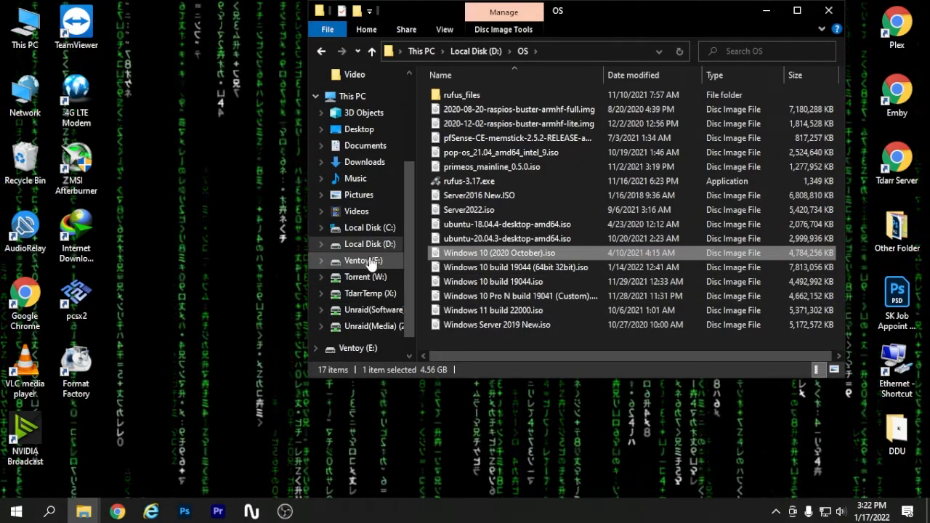
click(362, 260)
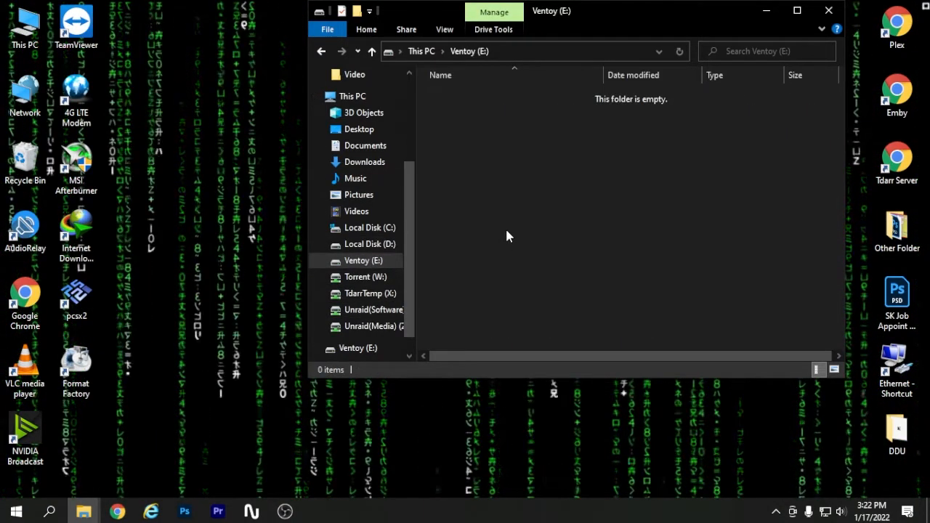